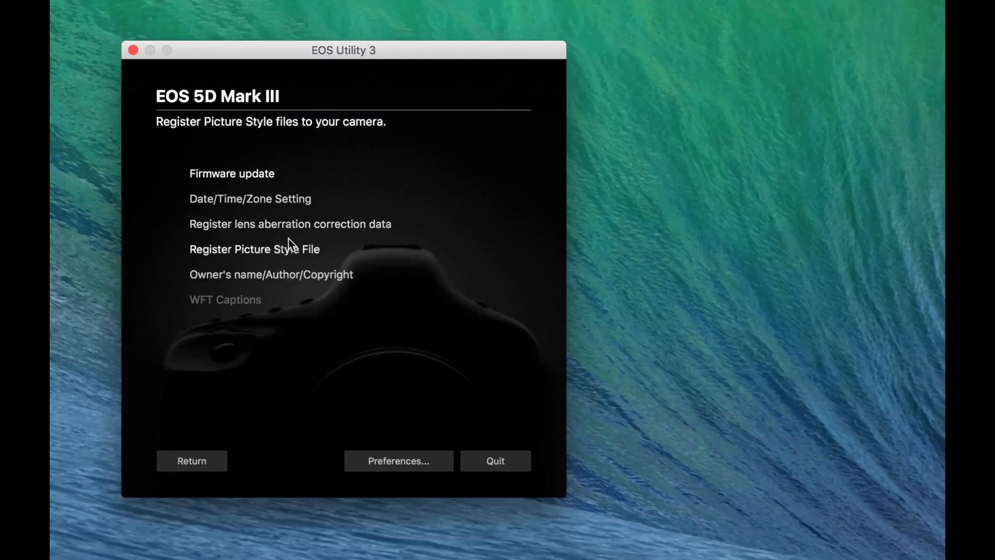
Step: Open lens aberration data registration for the EOS 5D Mark III and filter to zoom lenses
click(290, 224)
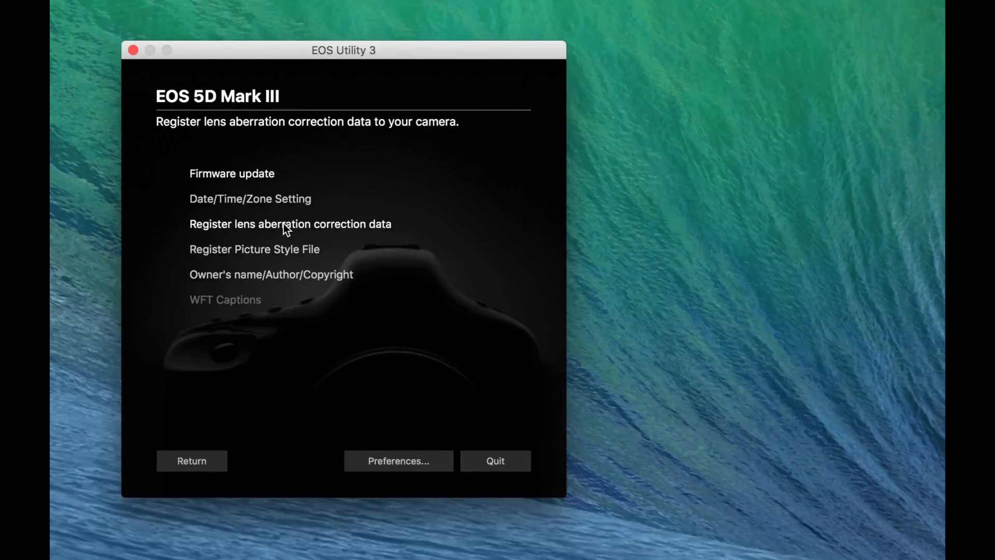
mouse_move(254, 229)
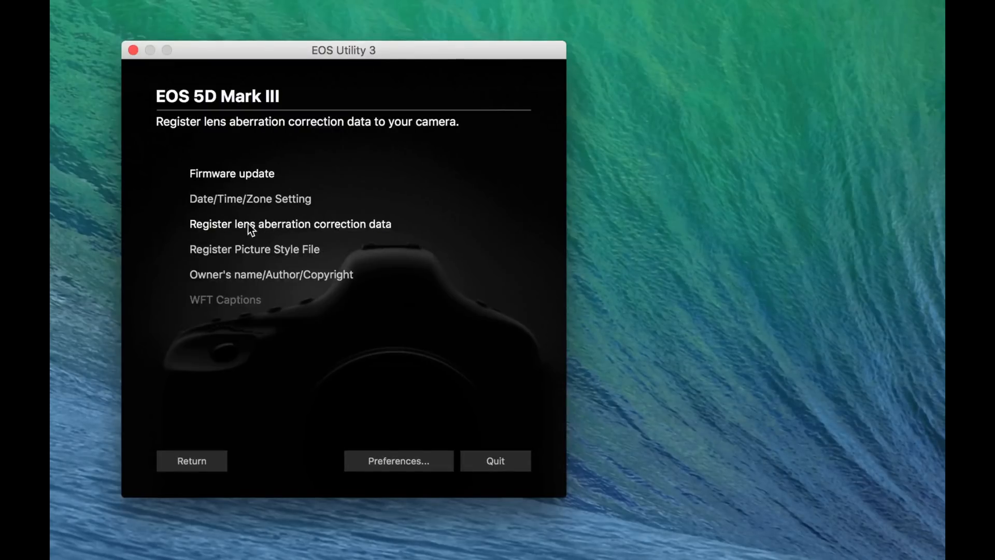
click(290, 224)
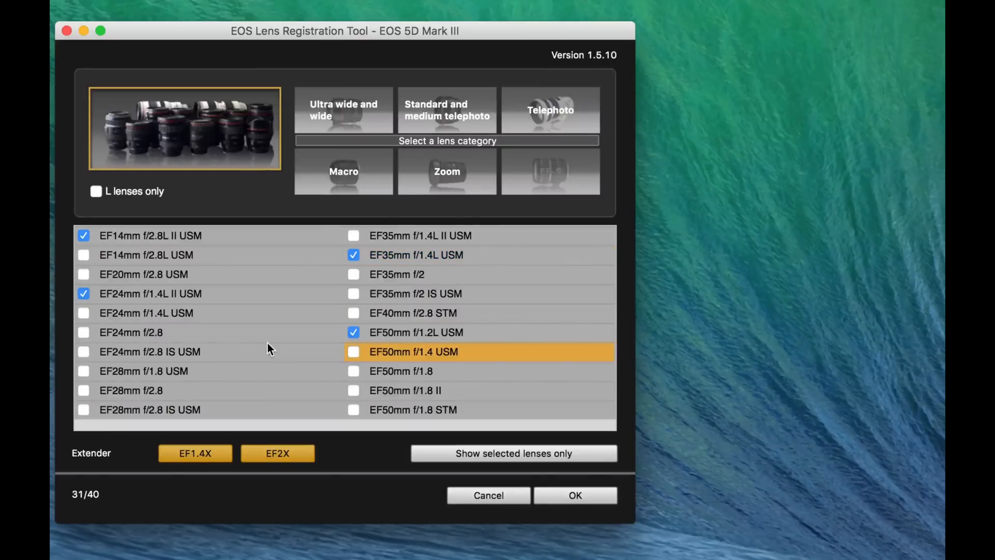
scroll(down, 3)
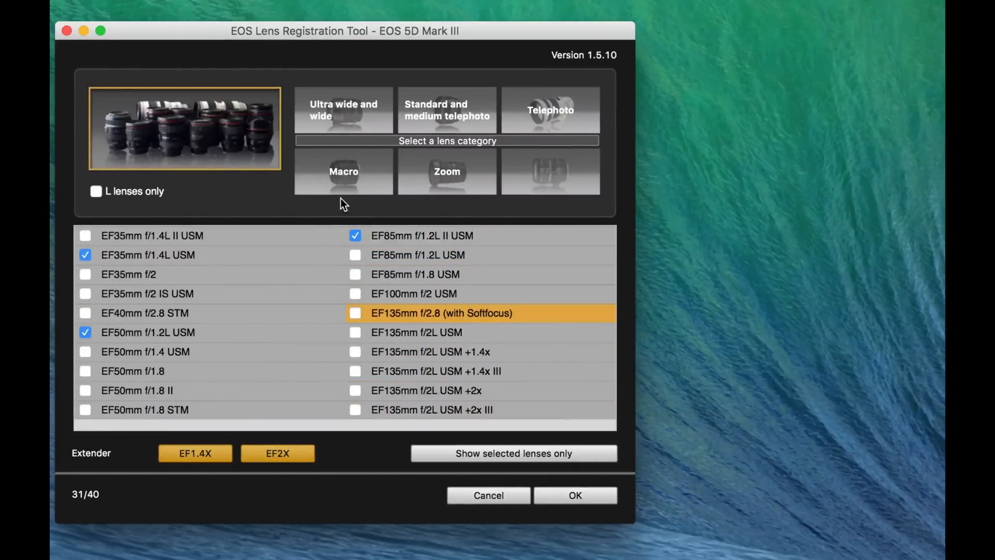
click(446, 172)
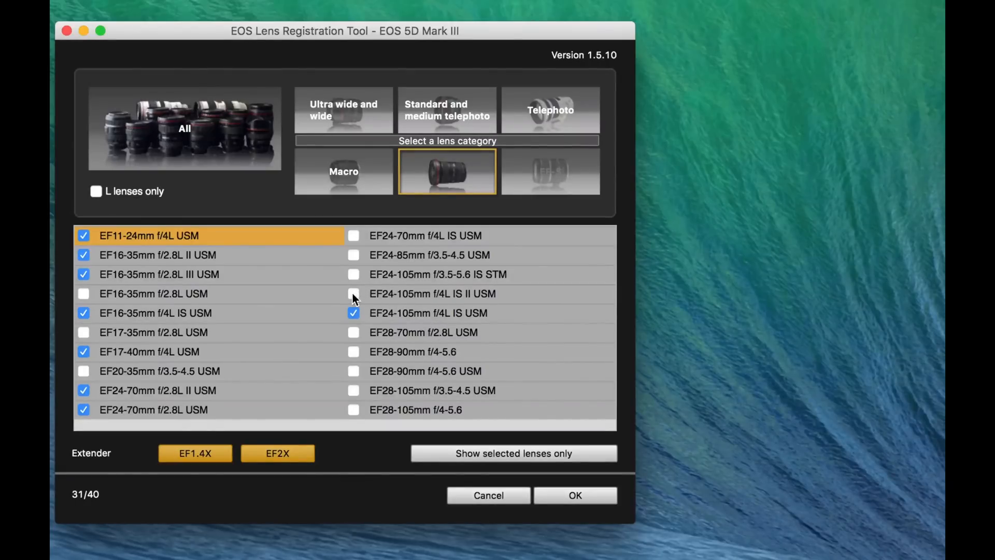
Step: Tick EF24-105mm f/4L IS II USM (32 of 40 registered) and show all categories
click(353, 293)
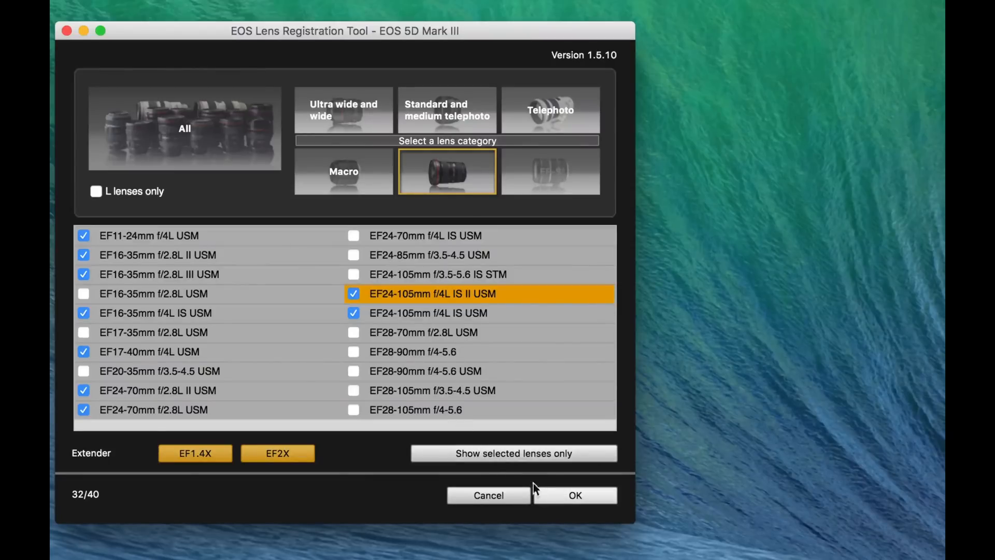
click(343, 110)
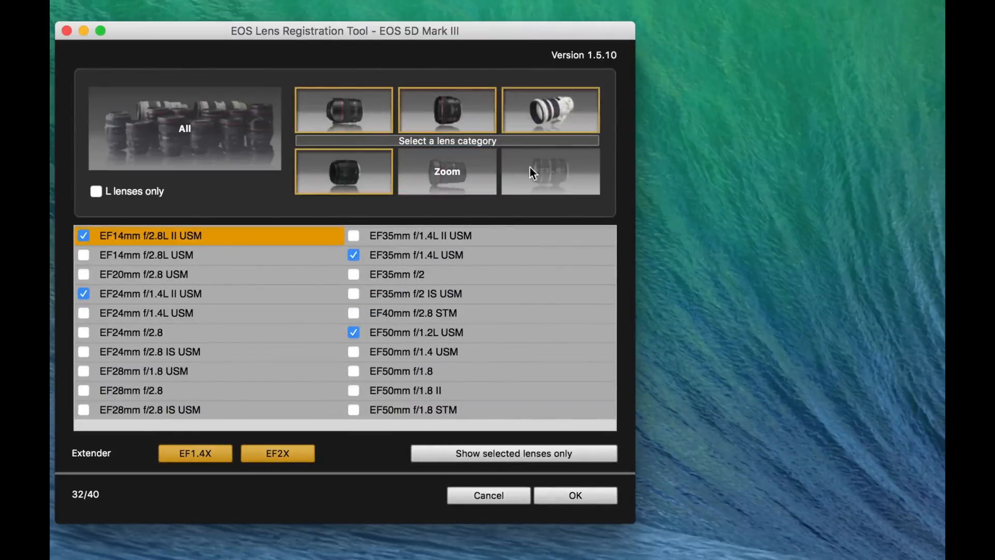
Step: Switch back to the Zoom list to verify EF24-105mm f/4L IS II USM is still ticked
click(184, 128)
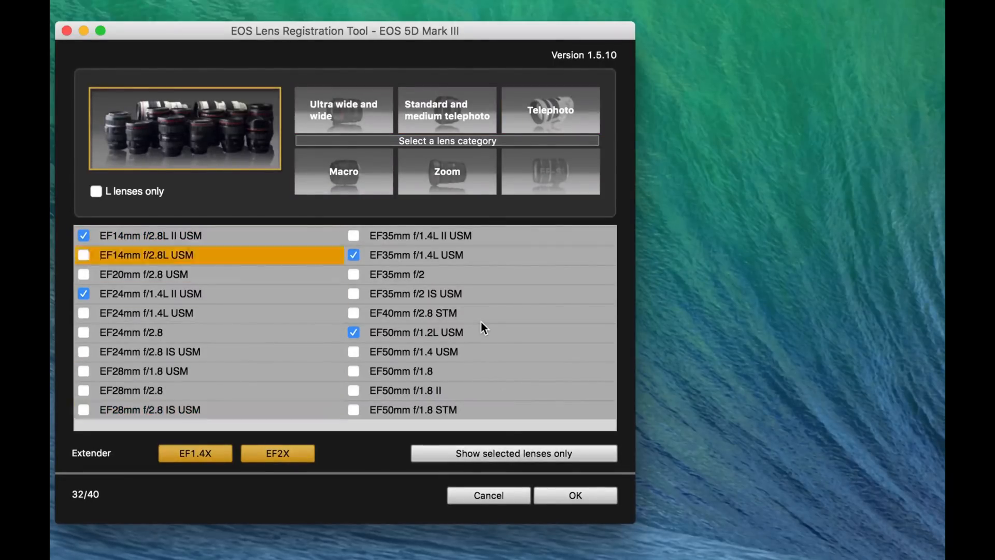
click(446, 172)
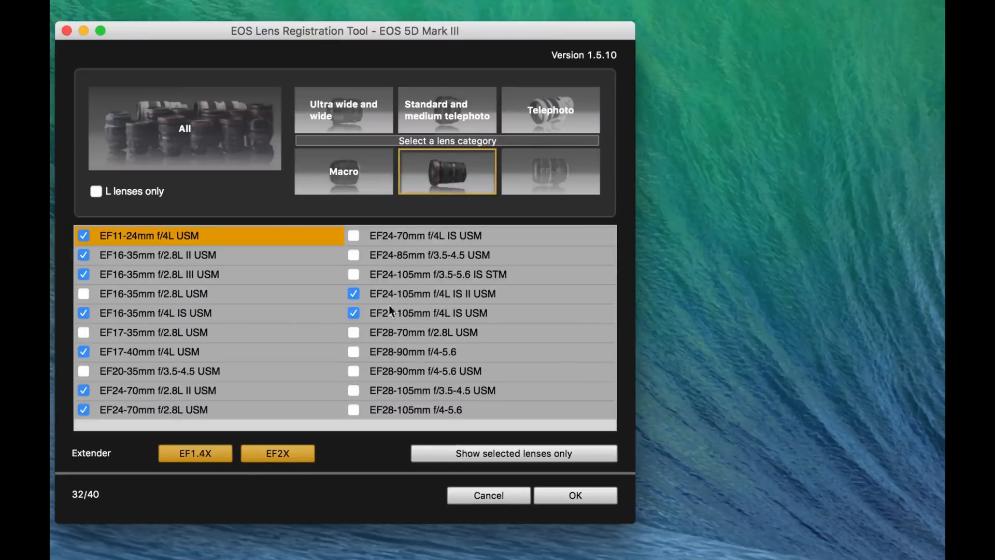